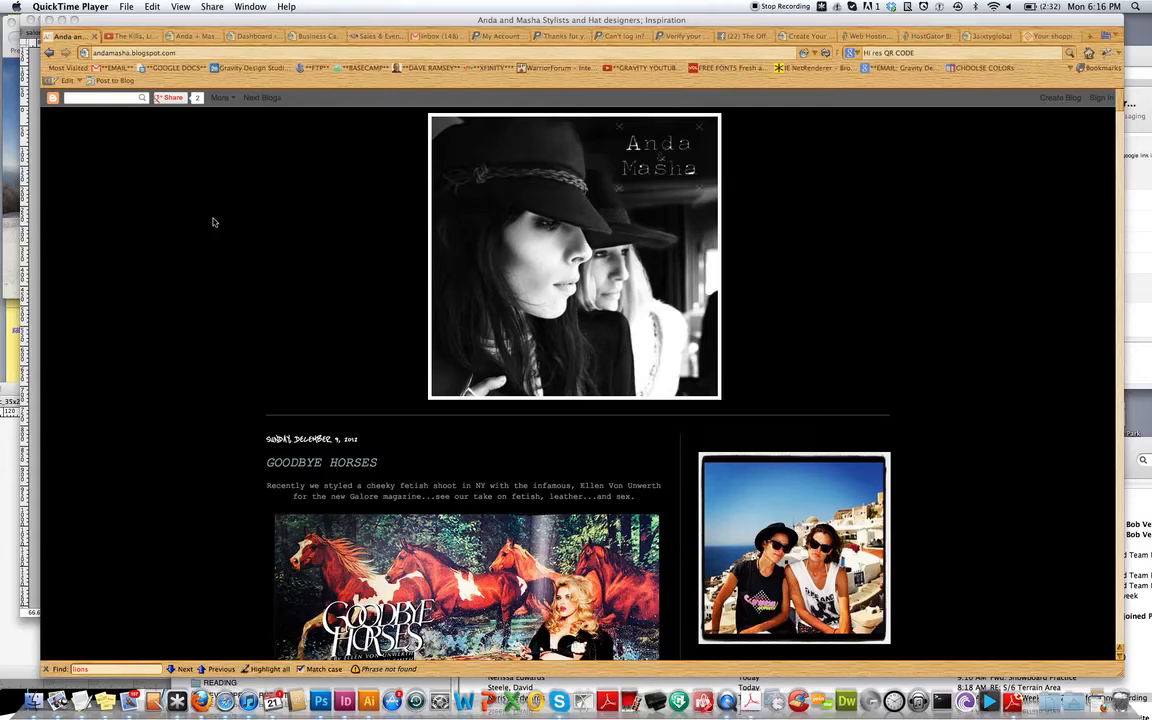
pyautogui.moveTo(238, 288)
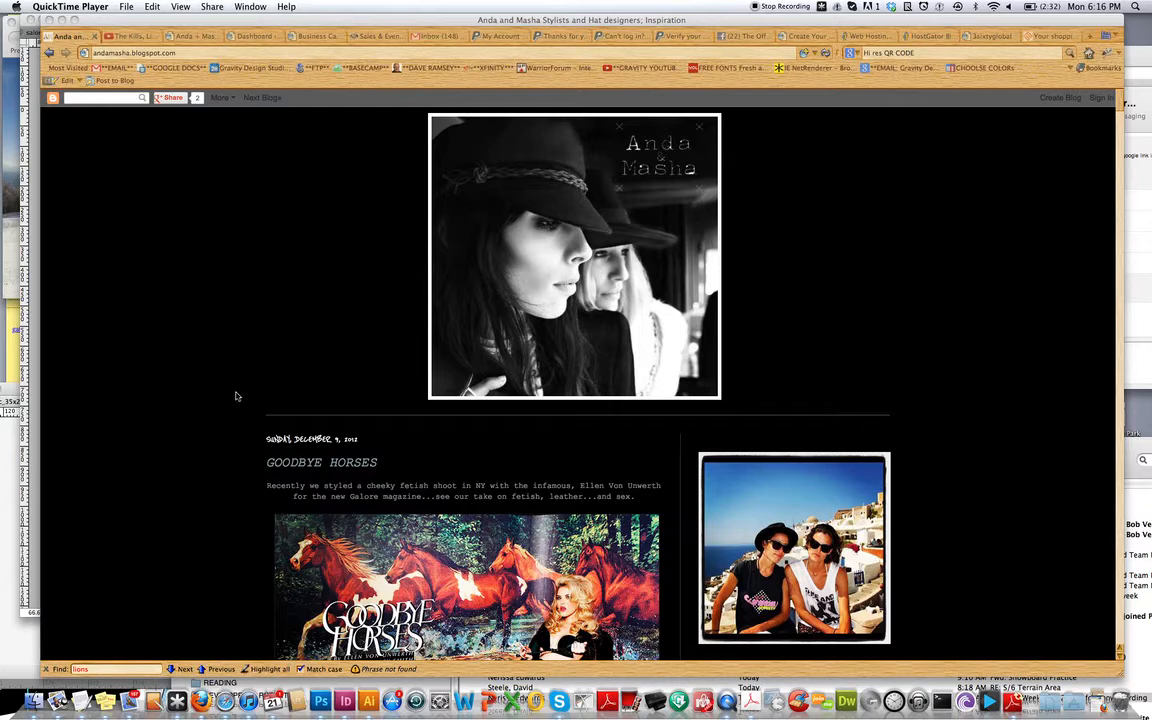
pyautogui.moveTo(244, 456)
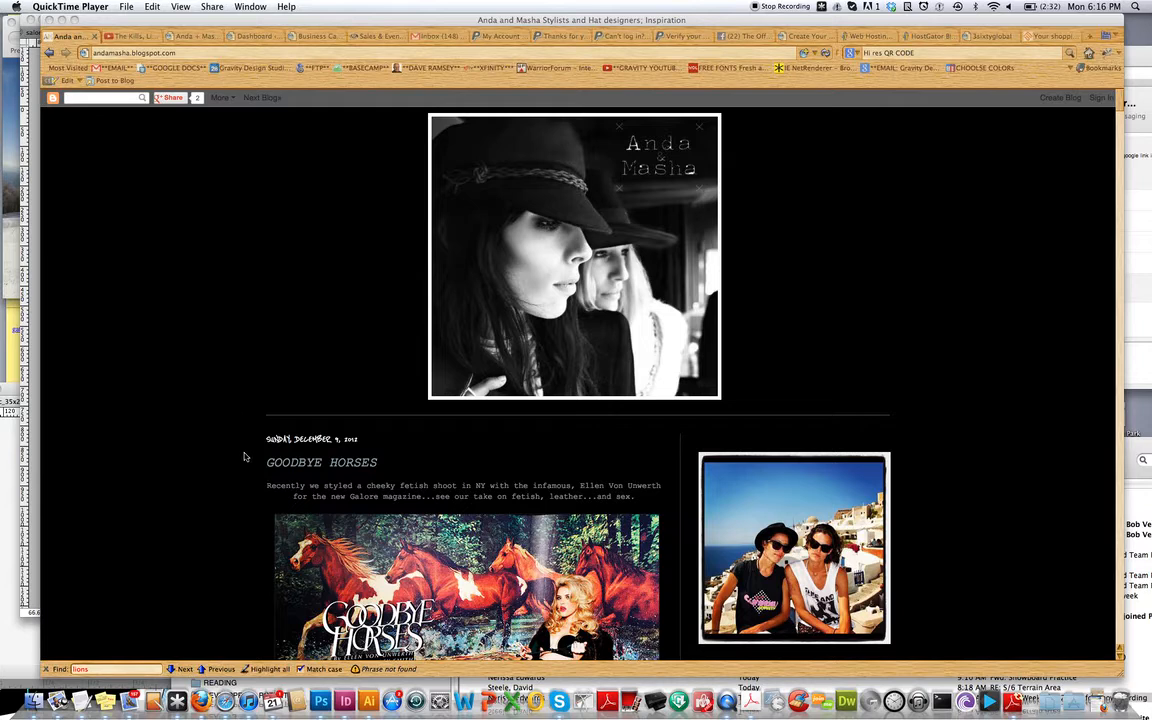
pyautogui.moveTo(264, 460)
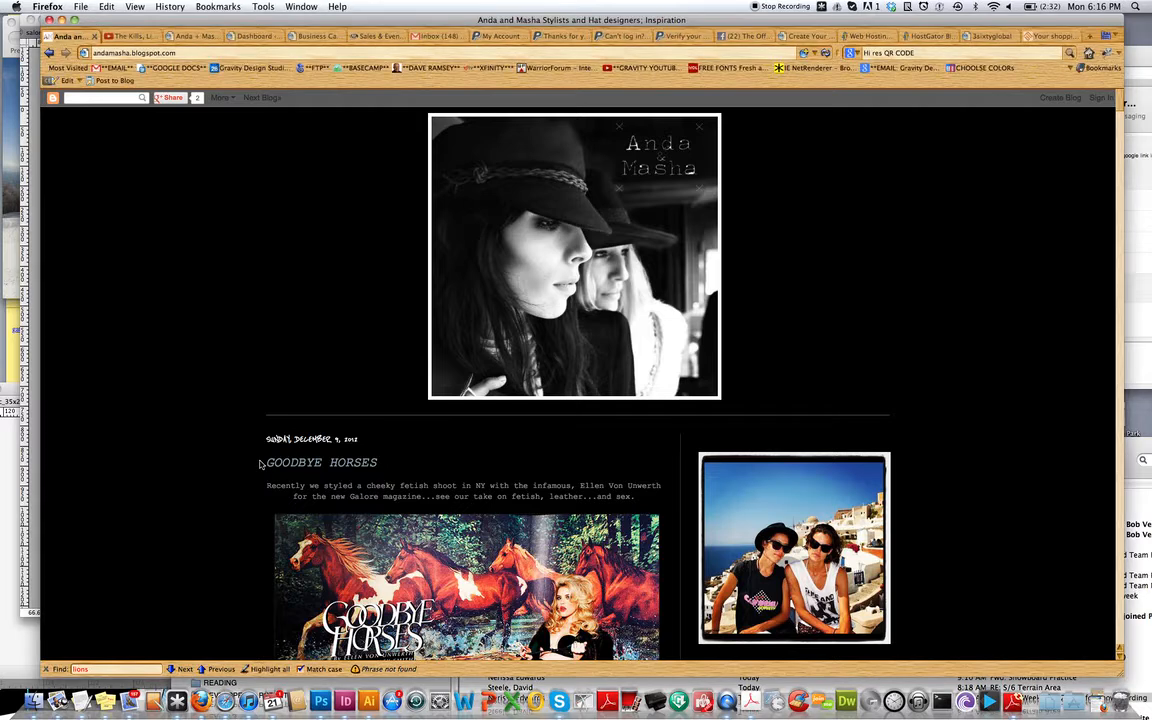
pyautogui.moveTo(248, 512)
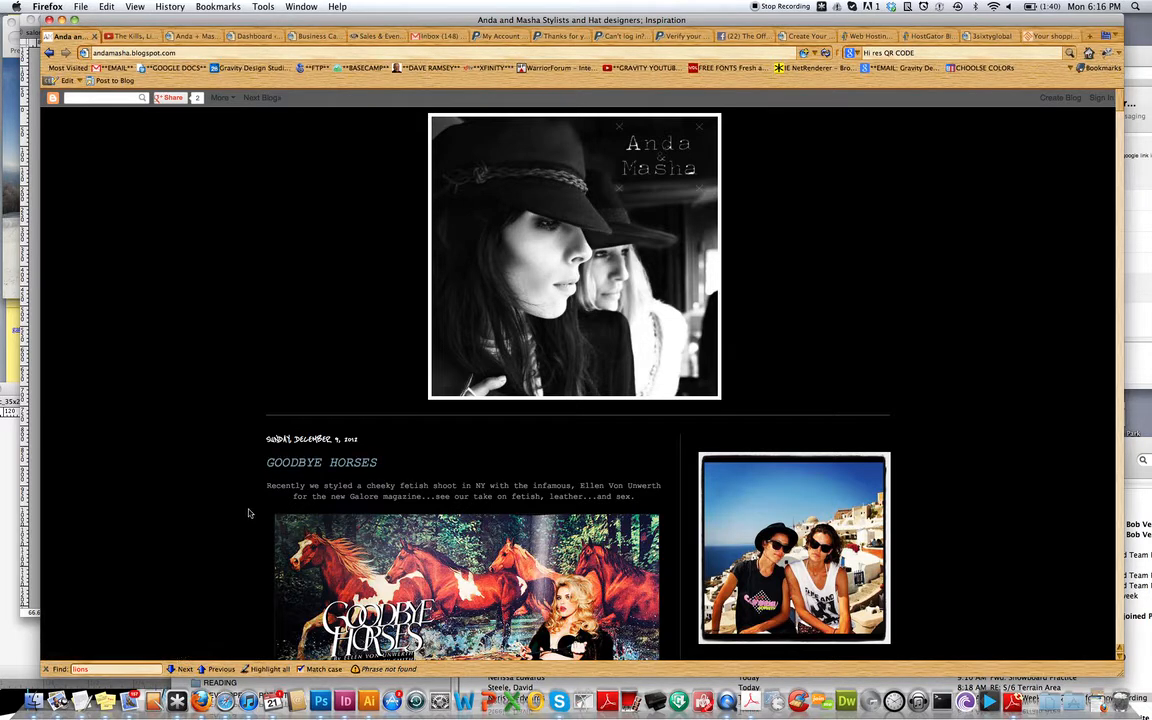
# Select the GOODBYE HORSES post's title, text and Galore magazine images through to its end.
pyautogui.moveTo(266, 462); pyautogui.dragTo(660, 486)
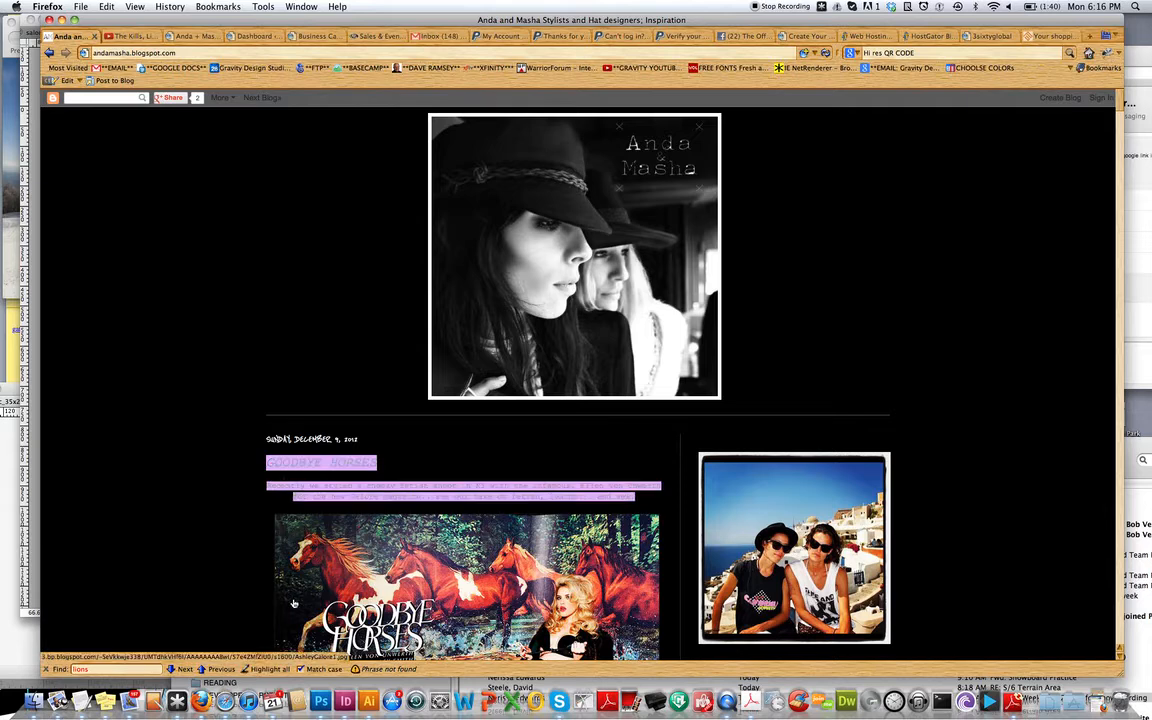
pyautogui.scroll(-3)
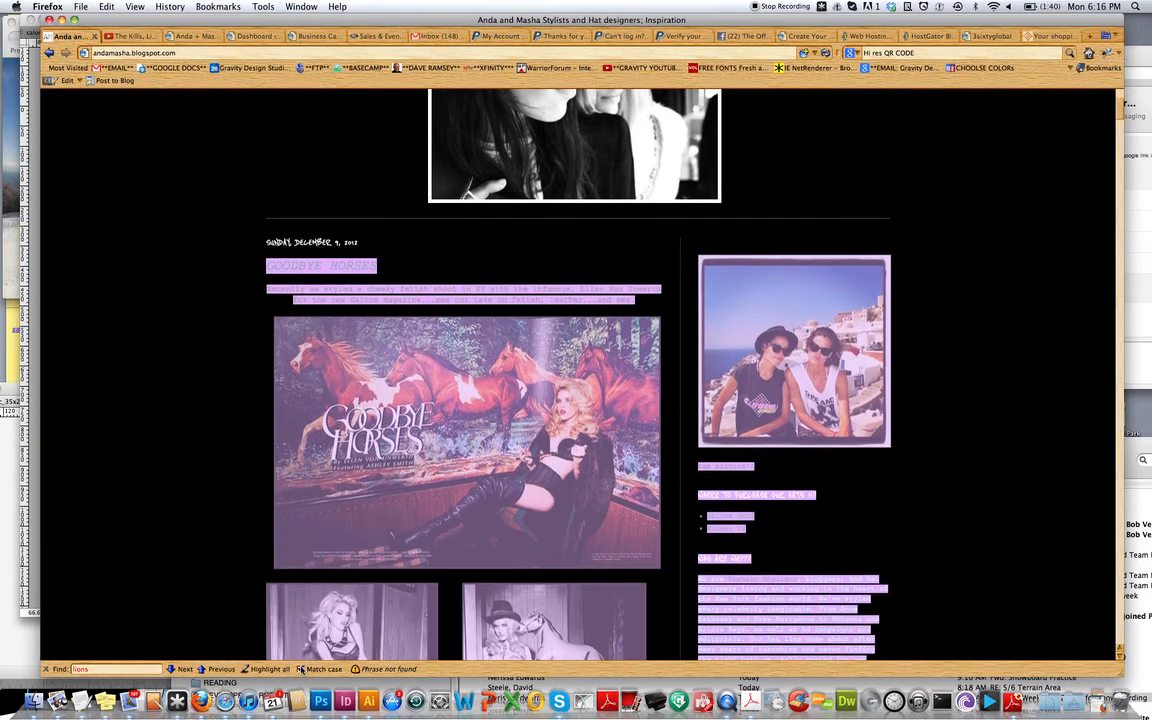
pyautogui.scroll(-3)
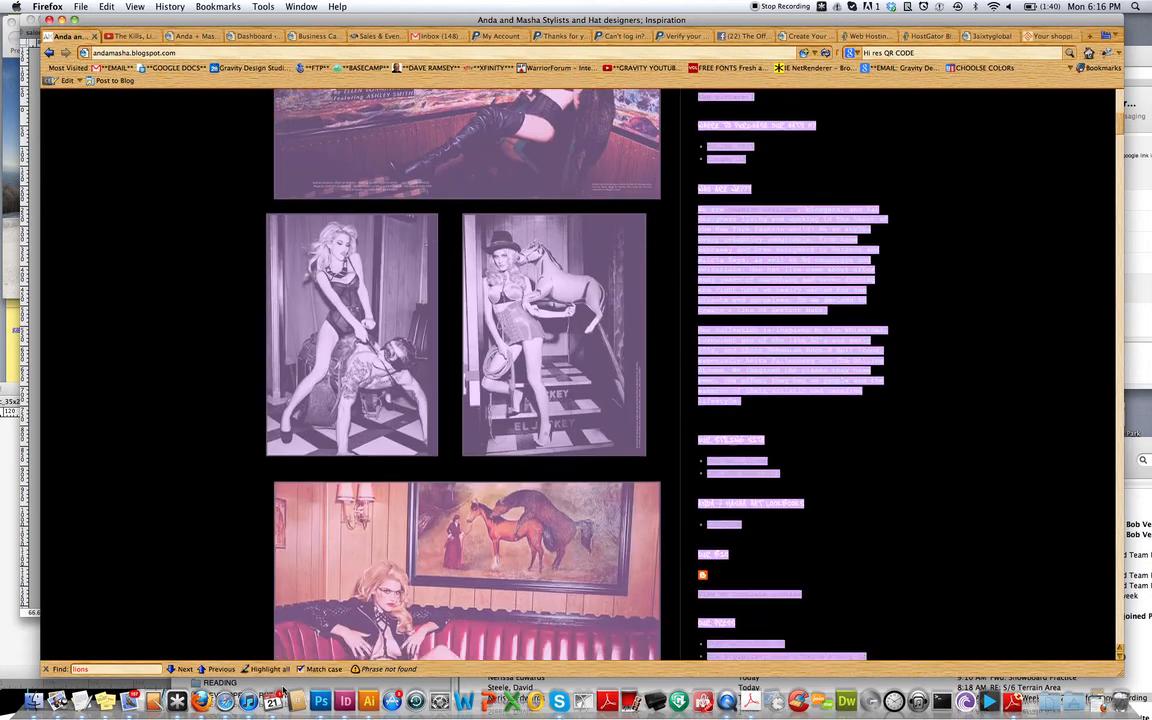
pyautogui.scroll(-3)
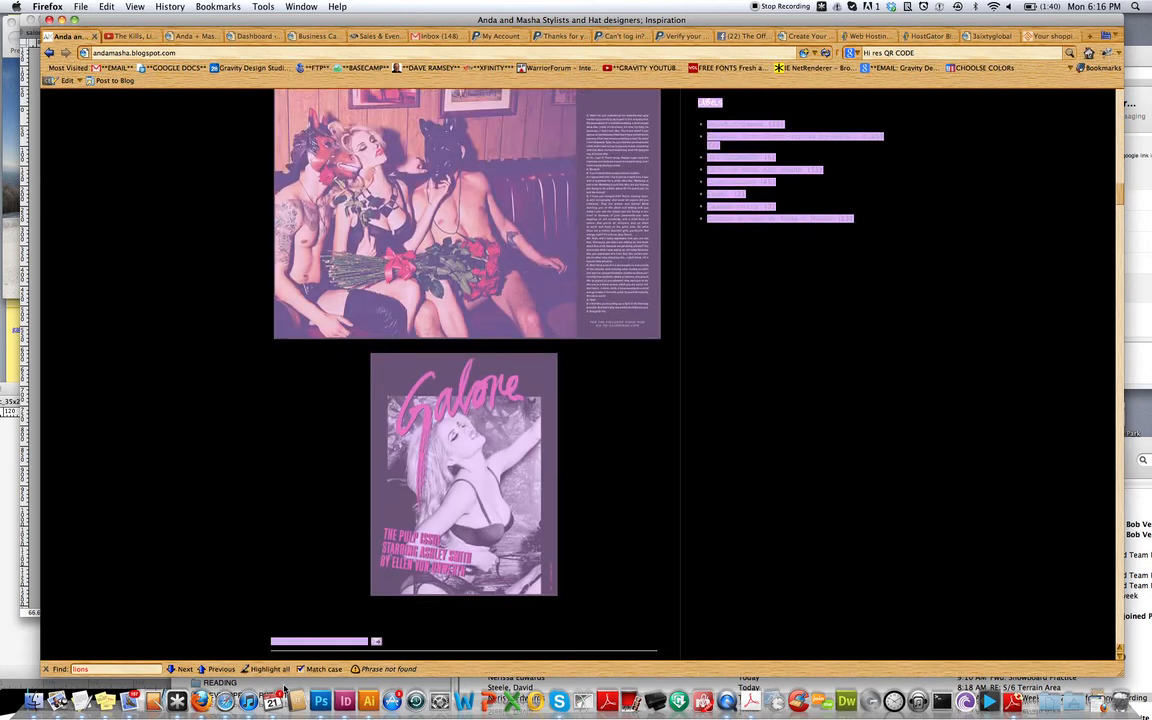
pyautogui.scroll(-3)
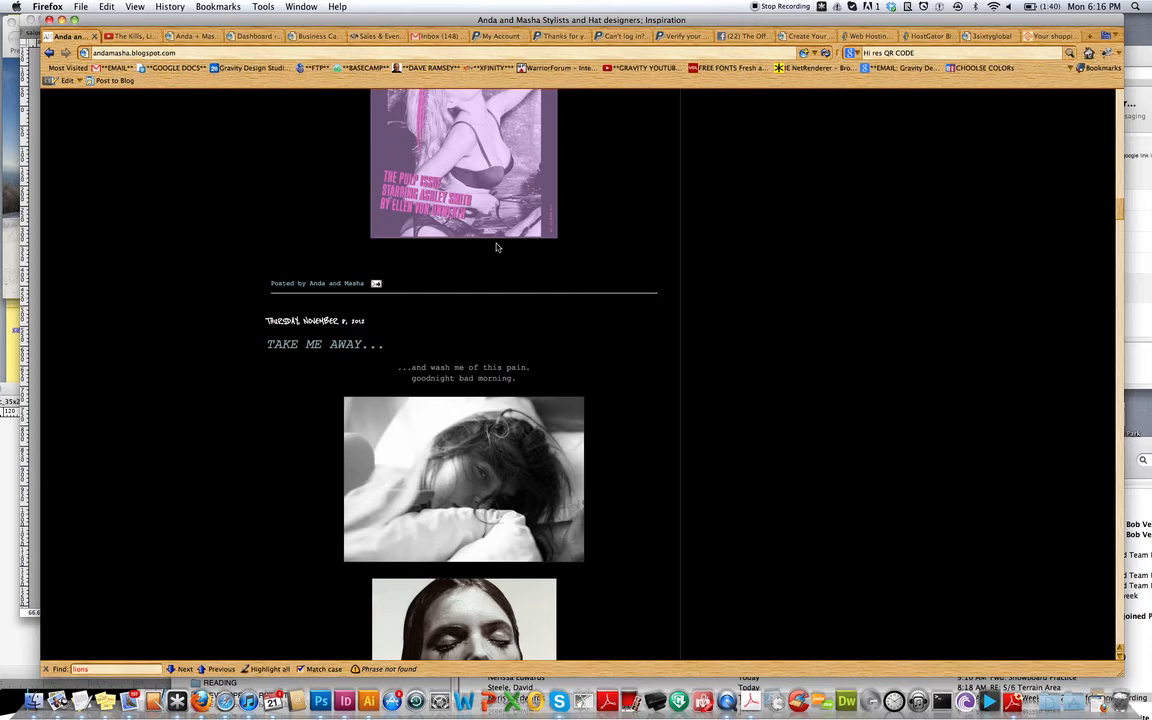
pyautogui.scroll(3)
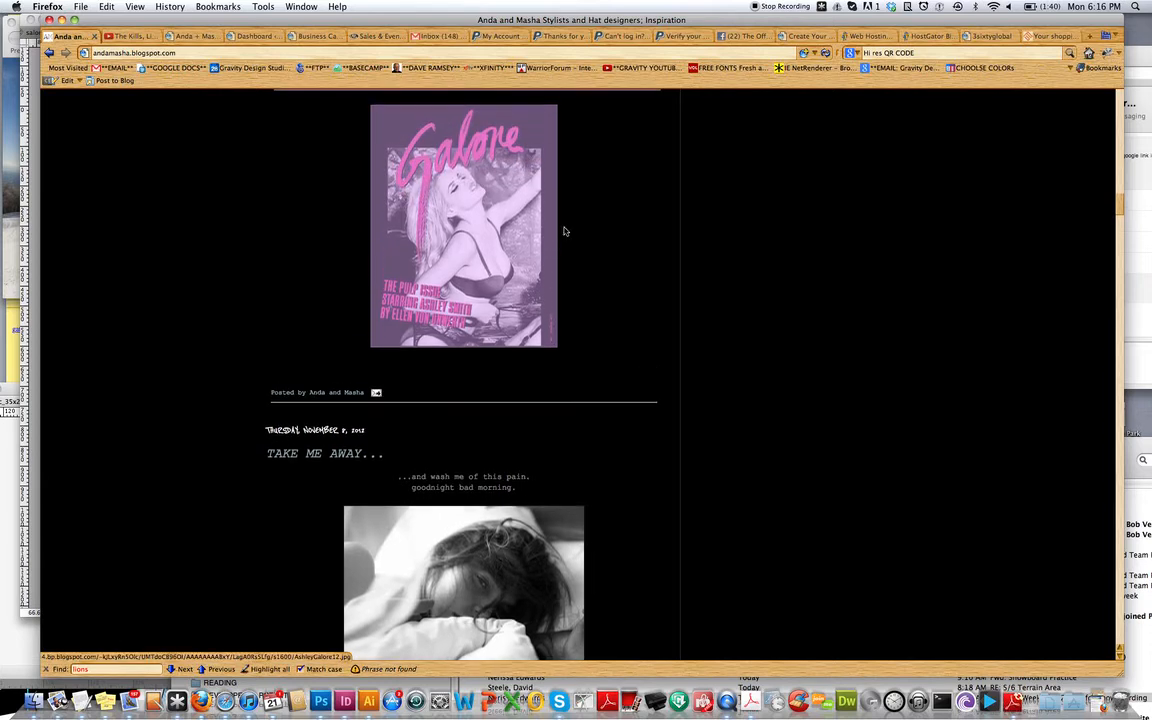
pyautogui.scroll(-3)
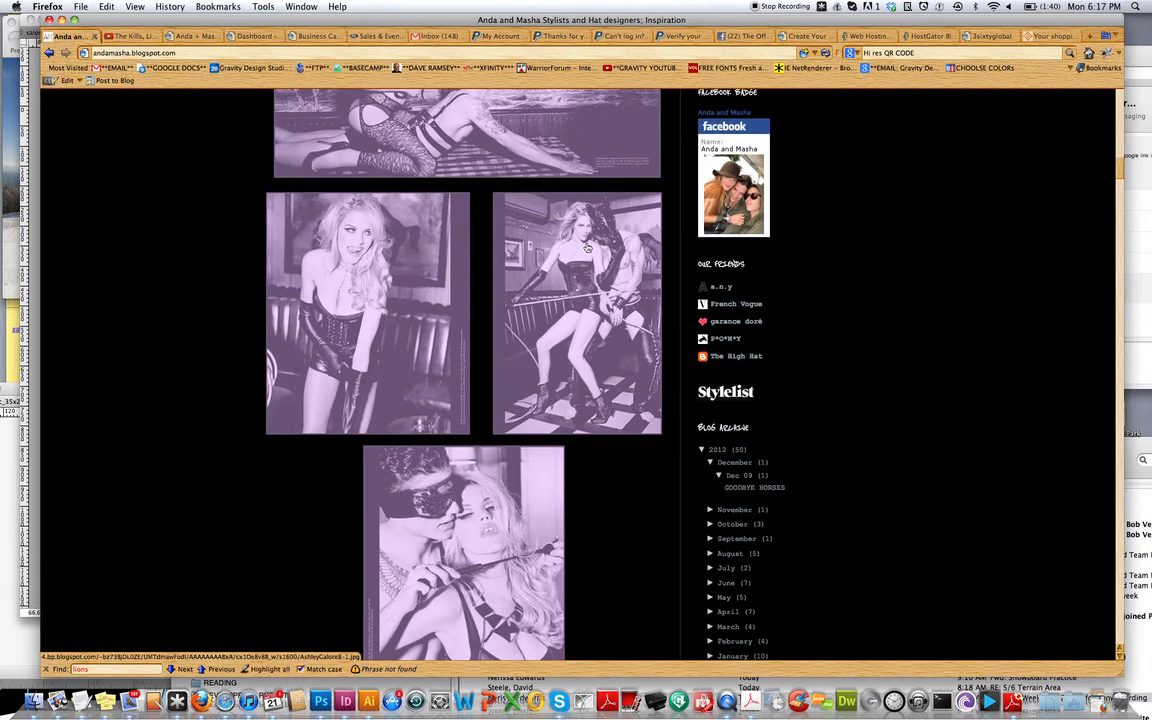
pyautogui.moveTo(564, 236)
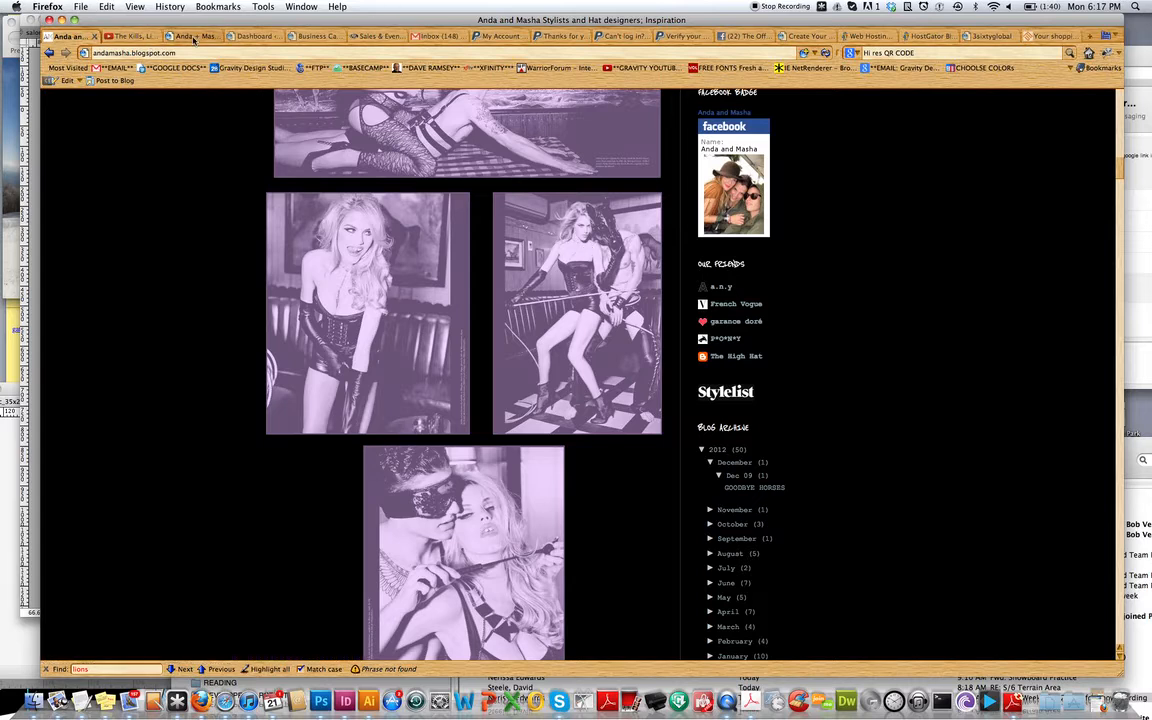
# From the Anda + Masha dashboard, start a blank new post via Posts > Add New.
pyautogui.click(190, 36)
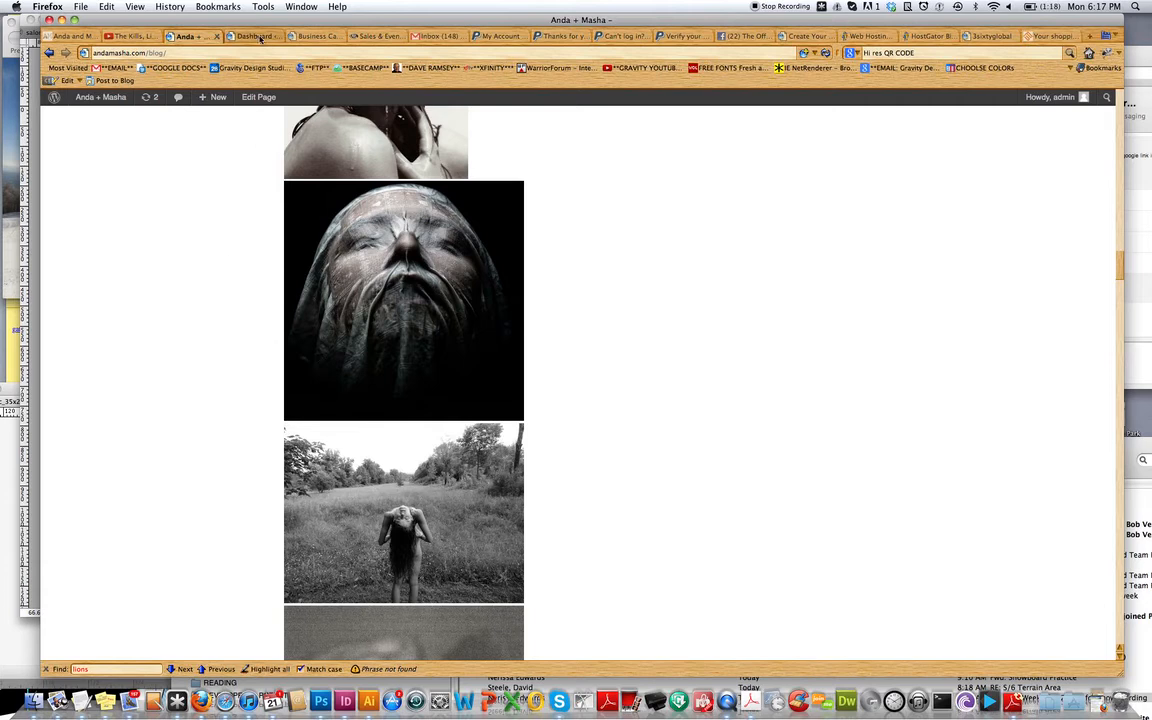
pyautogui.click(252, 36)
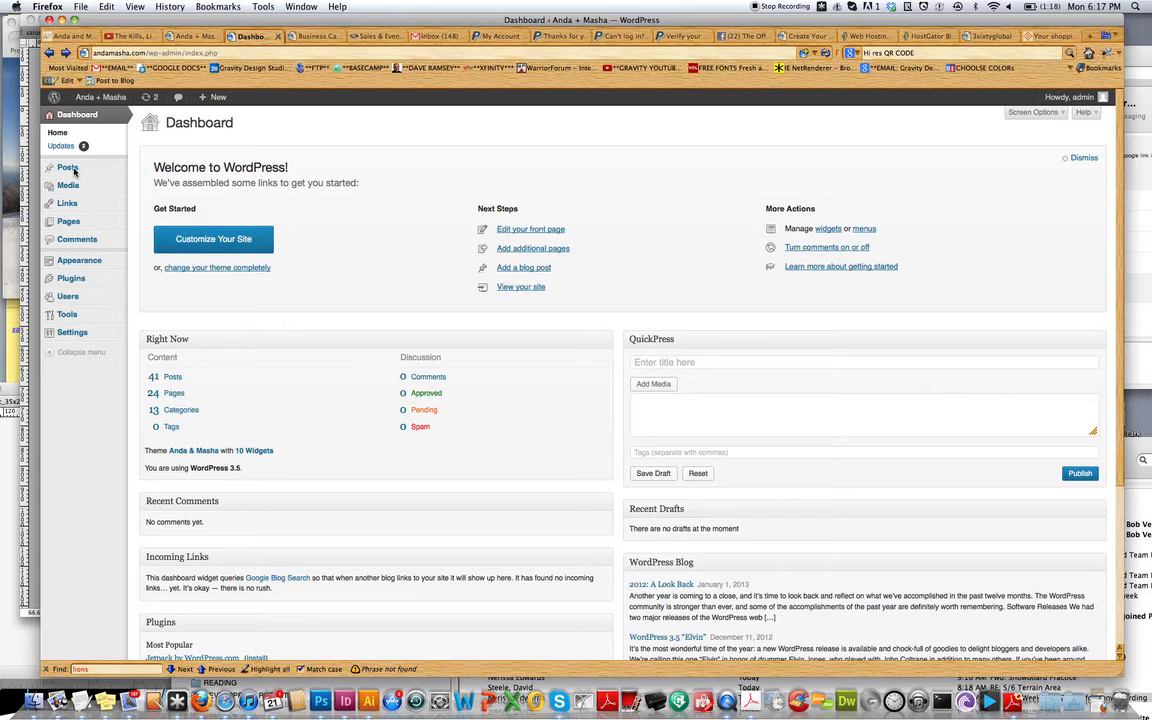
pyautogui.moveTo(68, 168)
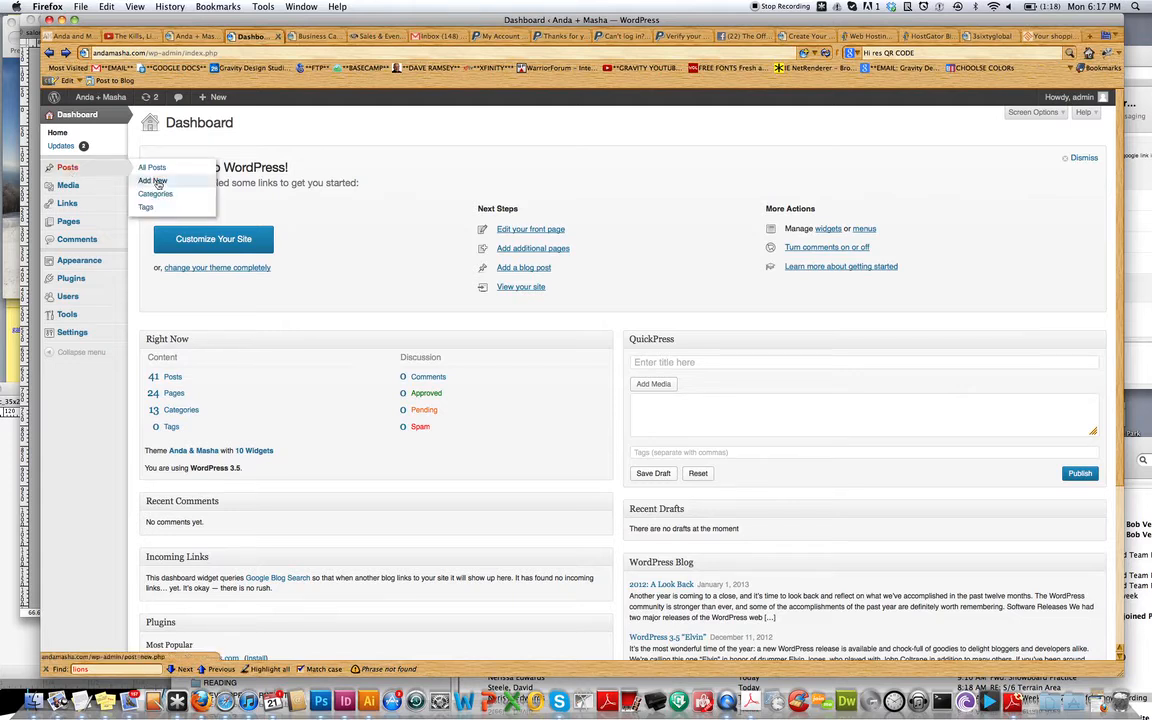
pyautogui.click(152, 180)
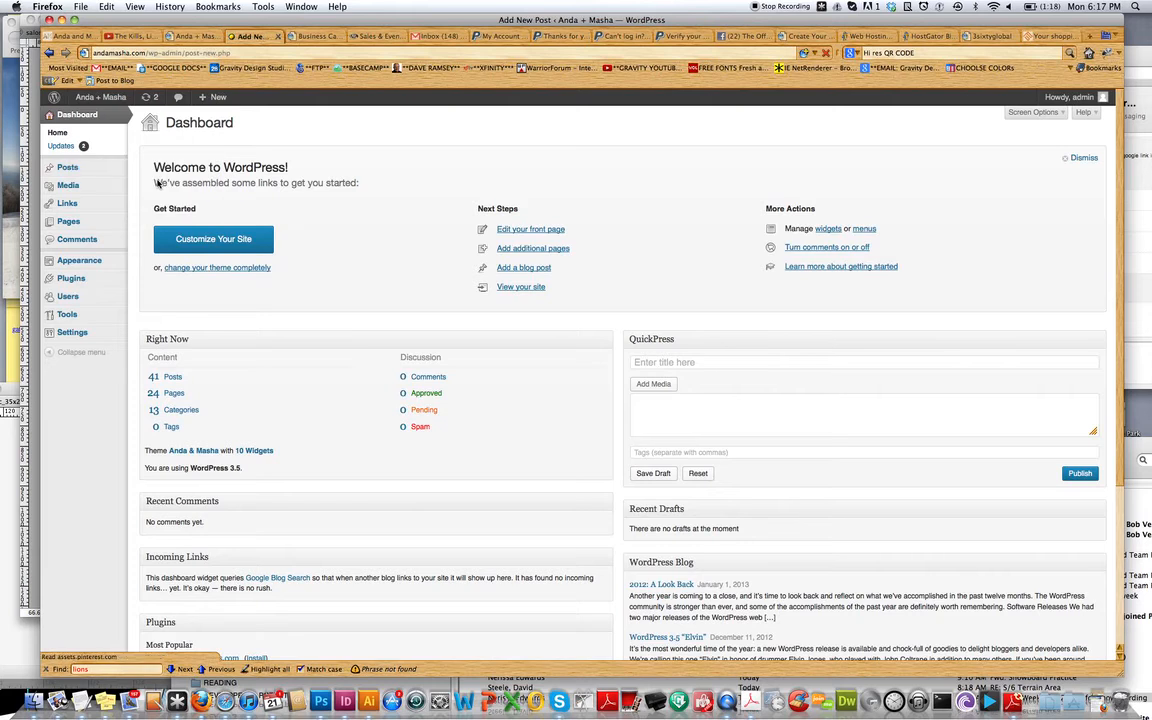
pyautogui.click(68, 168)
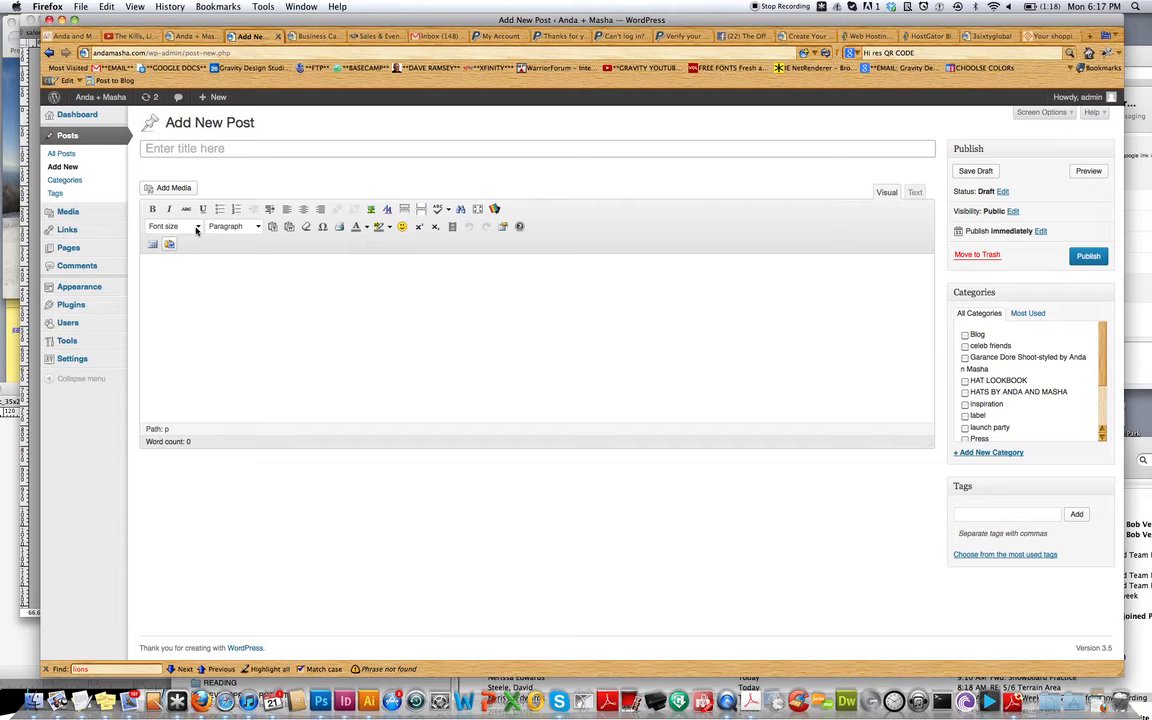
# Paste the Galore magazine shoot paragraph and horse image into the post body.
pyautogui.click(300, 280)
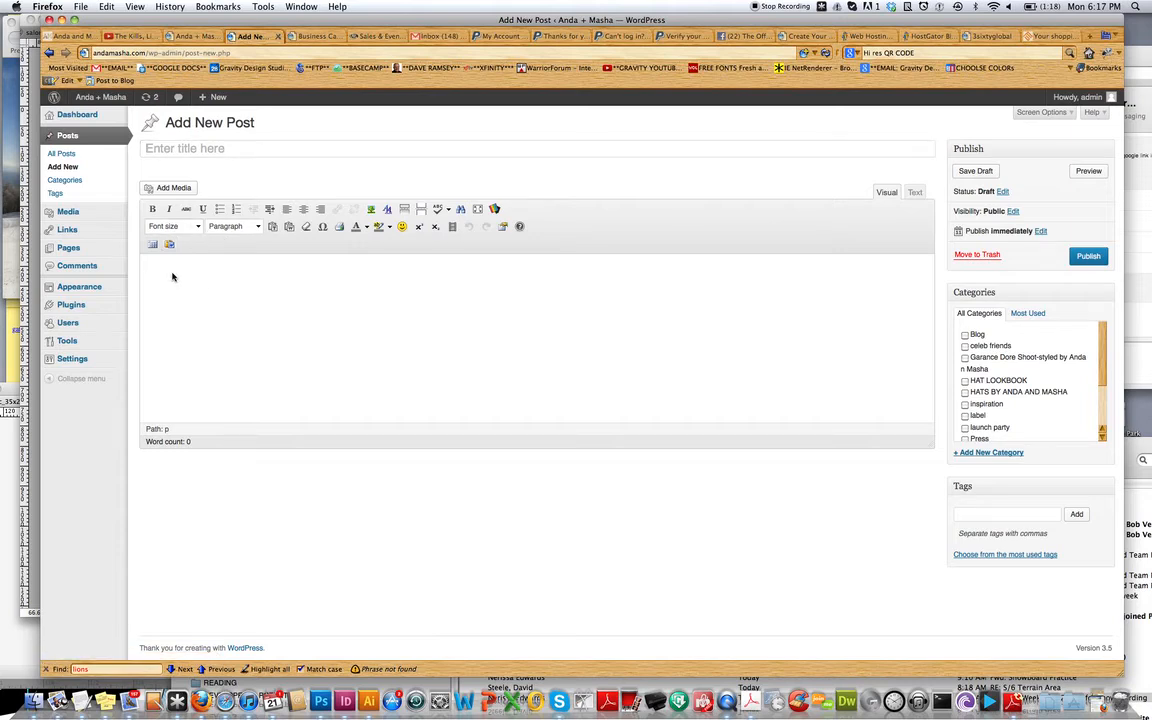
pyautogui.click(300, 264)
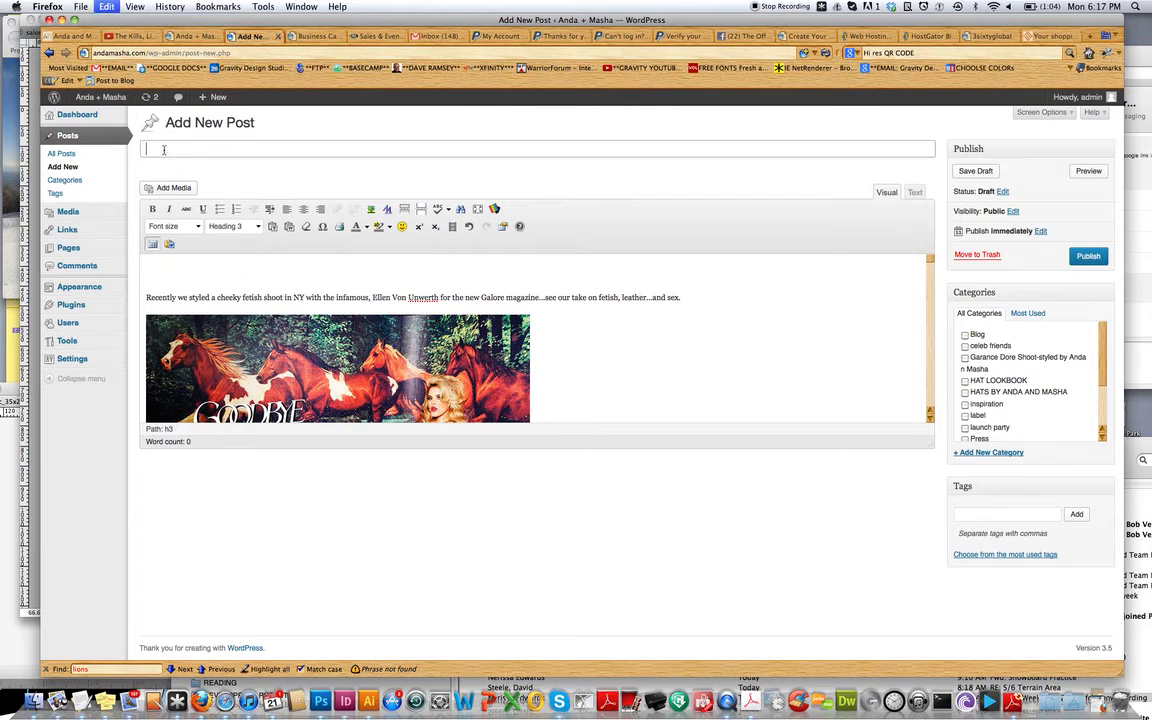
# Title the post GOODBYE HORSES and select its opening paragraph.
pyautogui.write('GOODBYE HORSES')
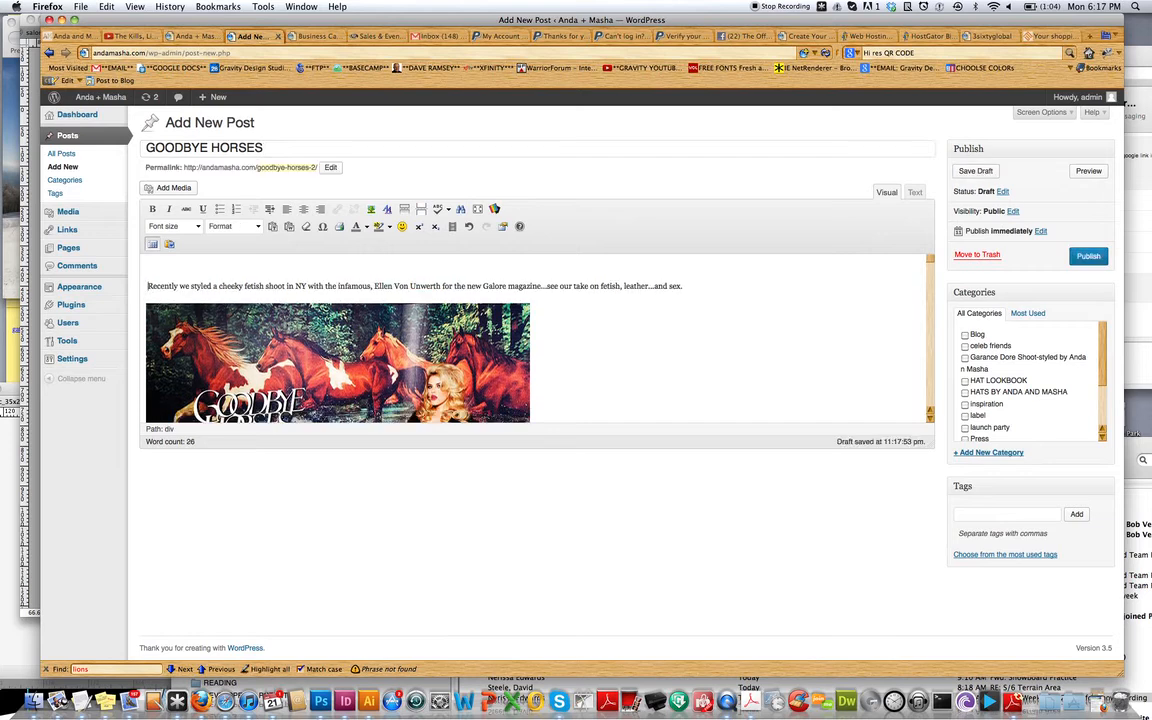
pyautogui.click(232, 226)
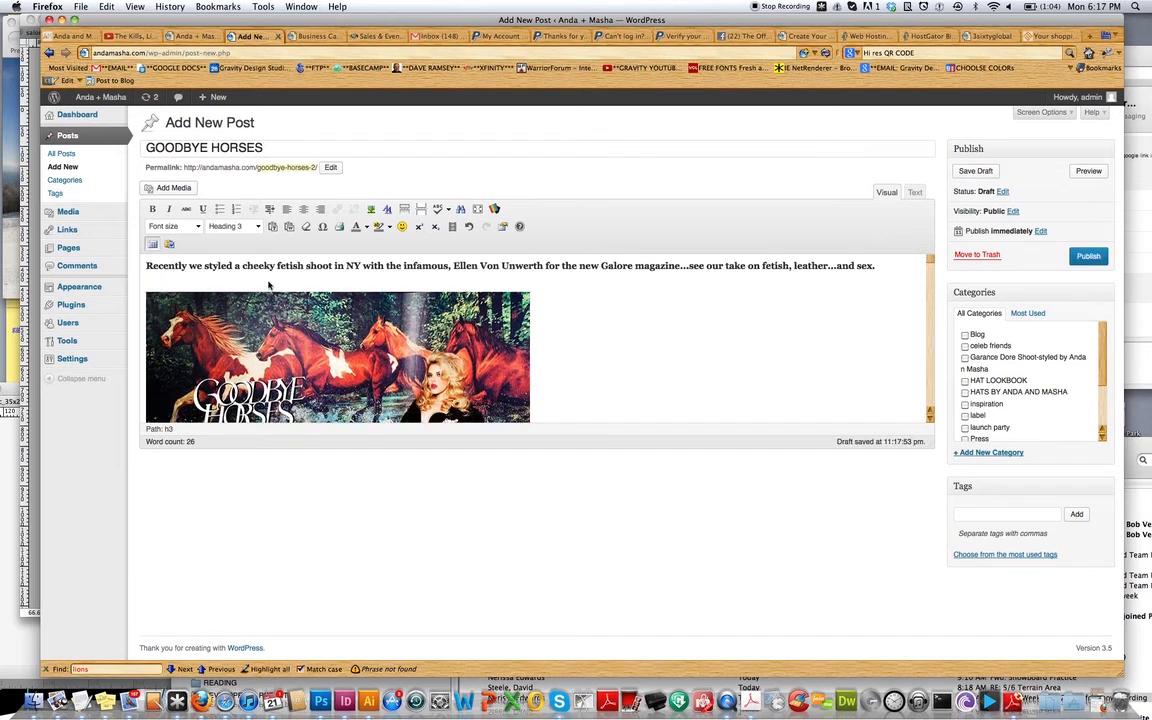
pyautogui.tripleClick(508, 264)
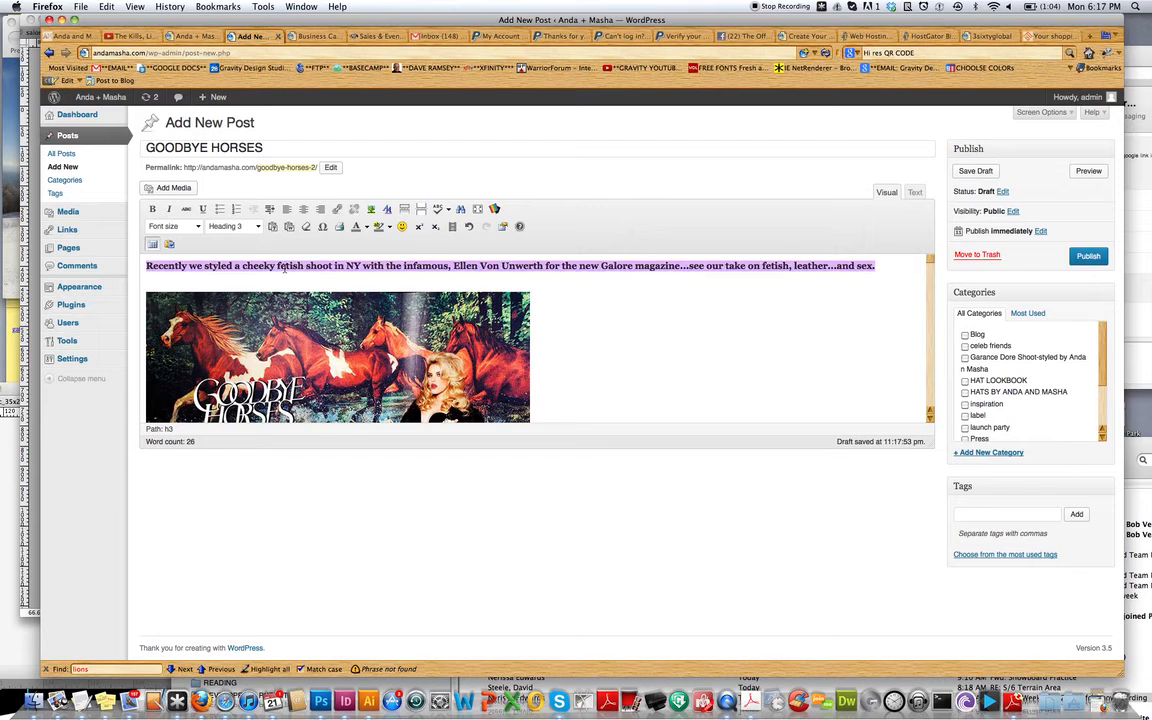
# Try a smaller font size and Heading 3, then return the opening paragraph to plain Paragraph format.
pyautogui.click(172, 226)
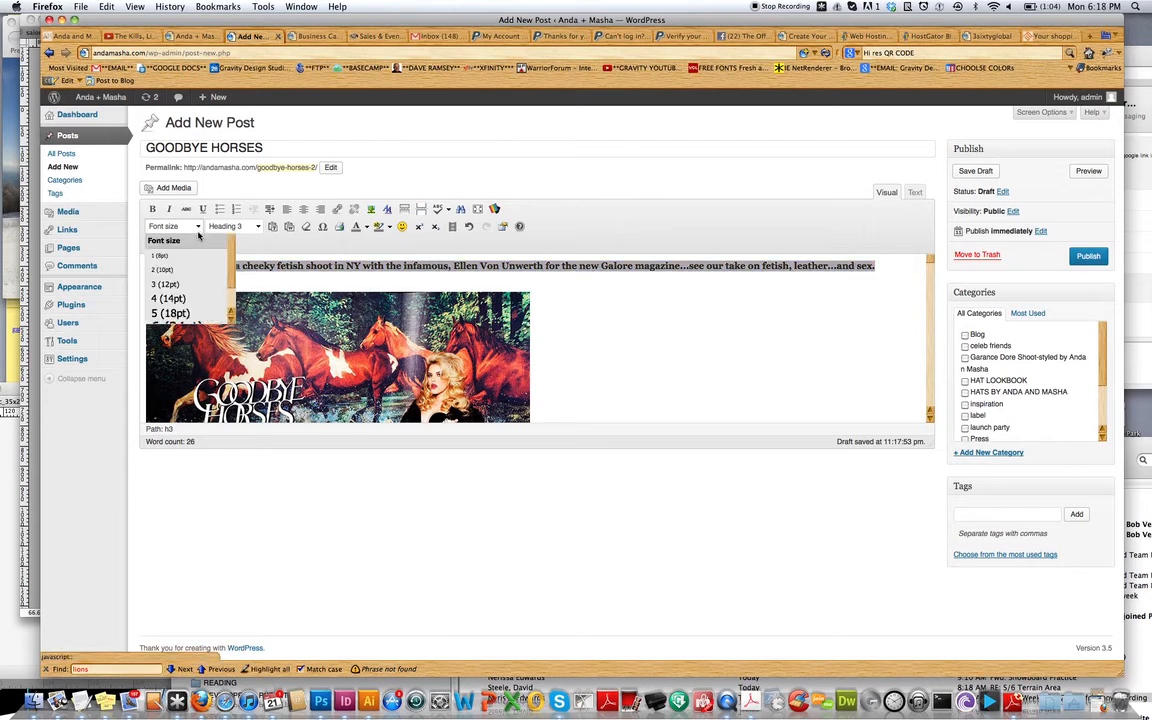
pyautogui.scroll(-3)
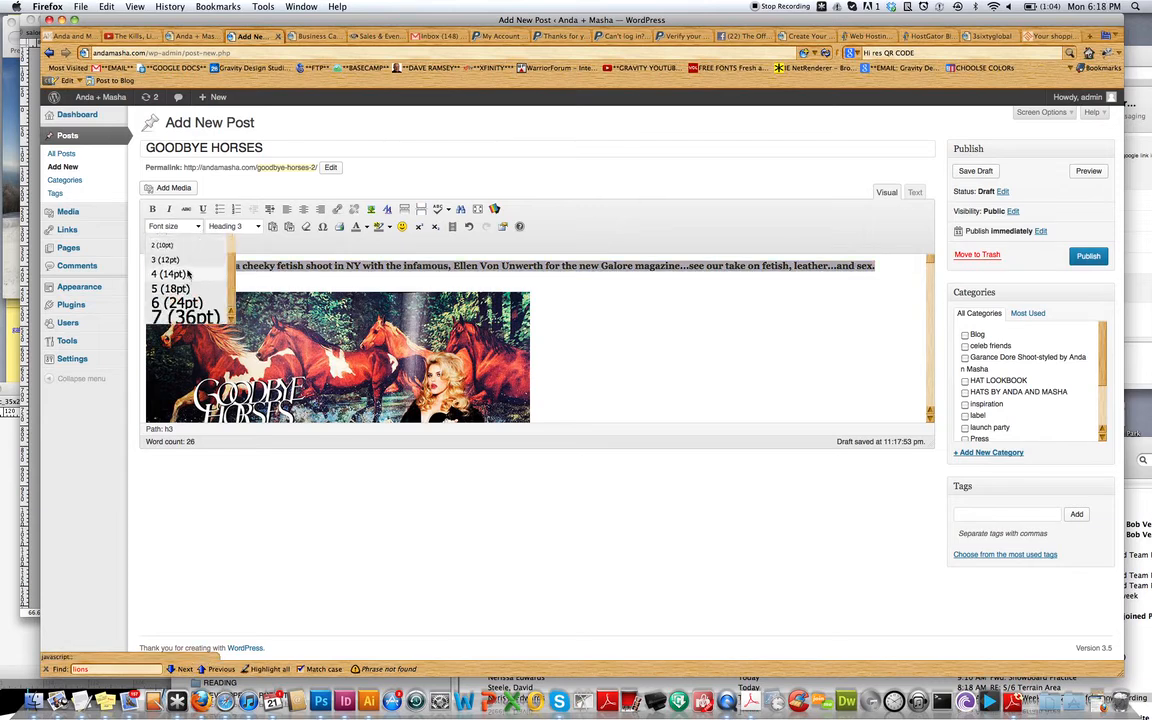
pyautogui.click(164, 260)
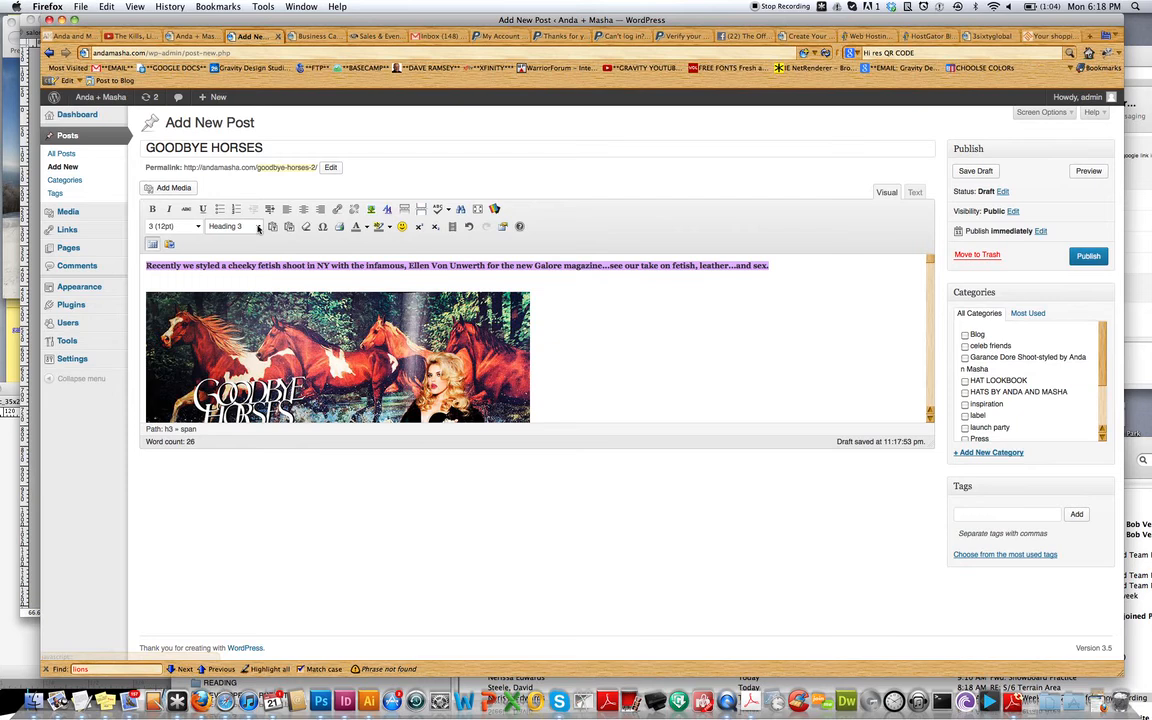
pyautogui.click(232, 226)
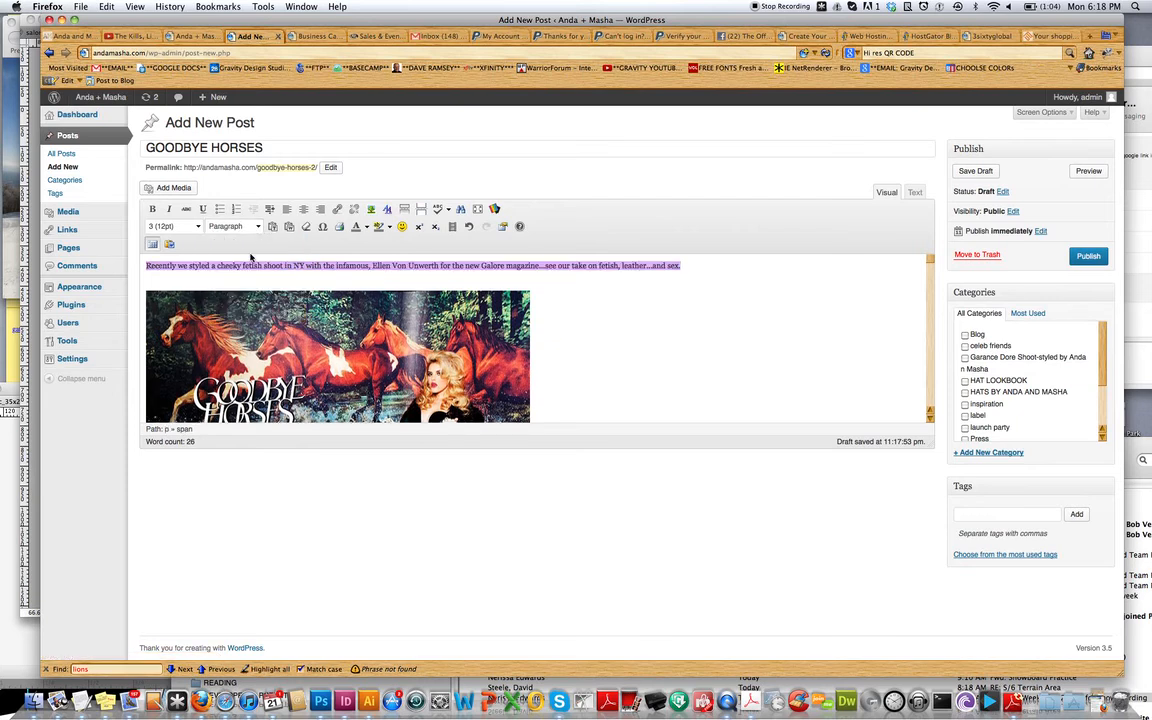
pyautogui.tripleClick(410, 264)
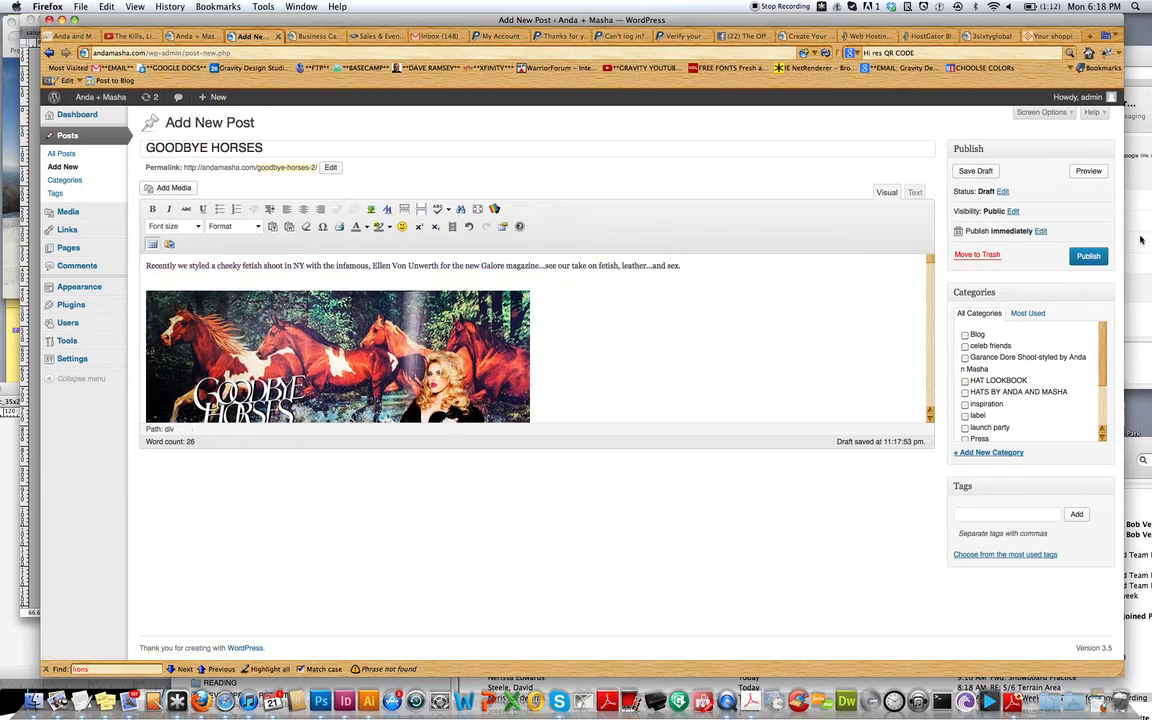
pyautogui.moveTo(994, 216)
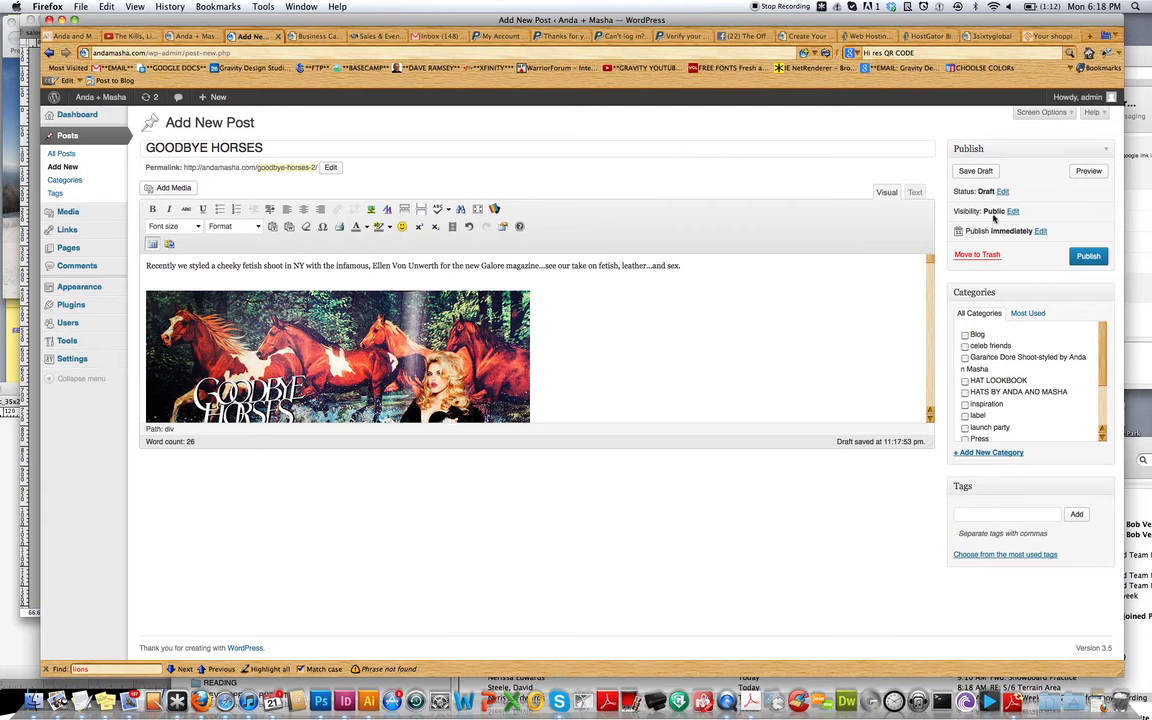
pyautogui.moveTo(1022, 236)
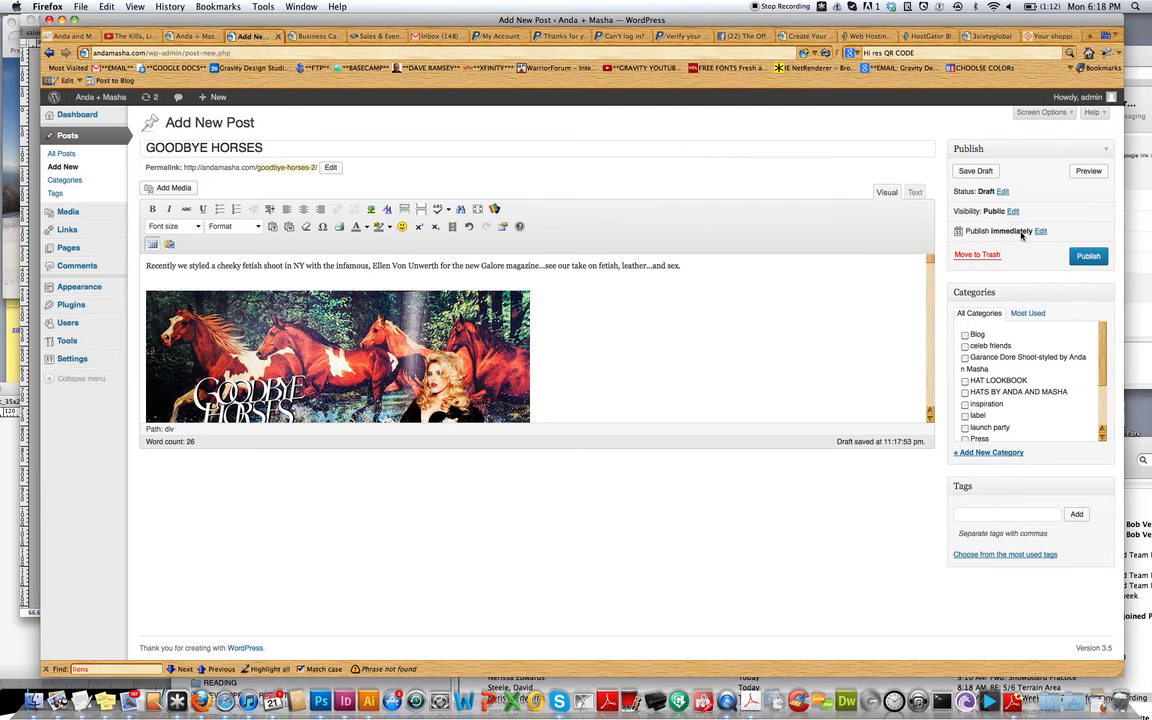
# Edit the publish date and time in the Publish box, showing 2013 at 23:17.
pyautogui.click(1040, 232)
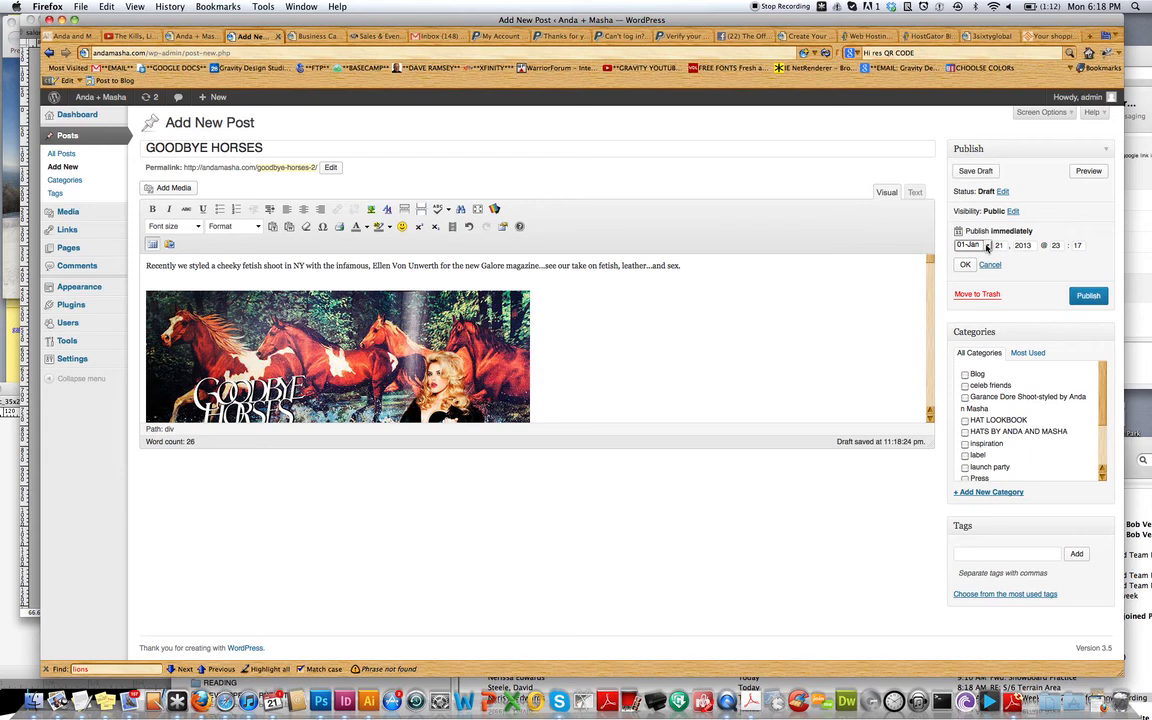
pyautogui.click(972, 244)
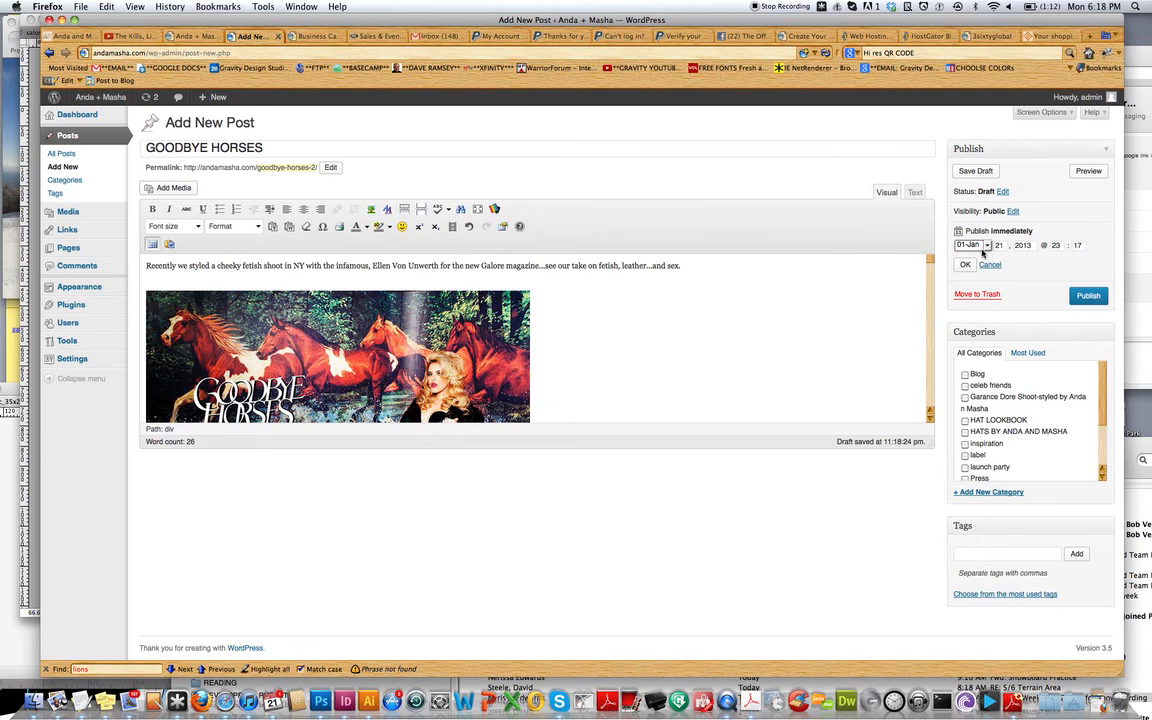
pyautogui.moveTo(1062, 236)
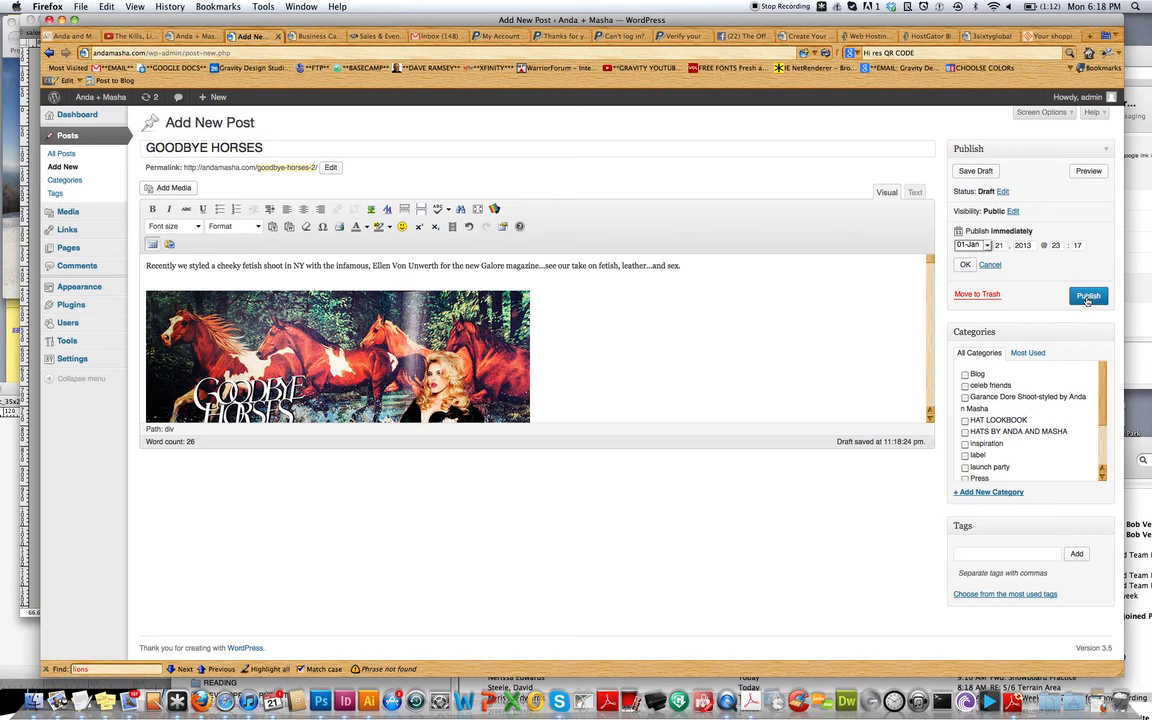
pyautogui.moveTo(1088, 302)
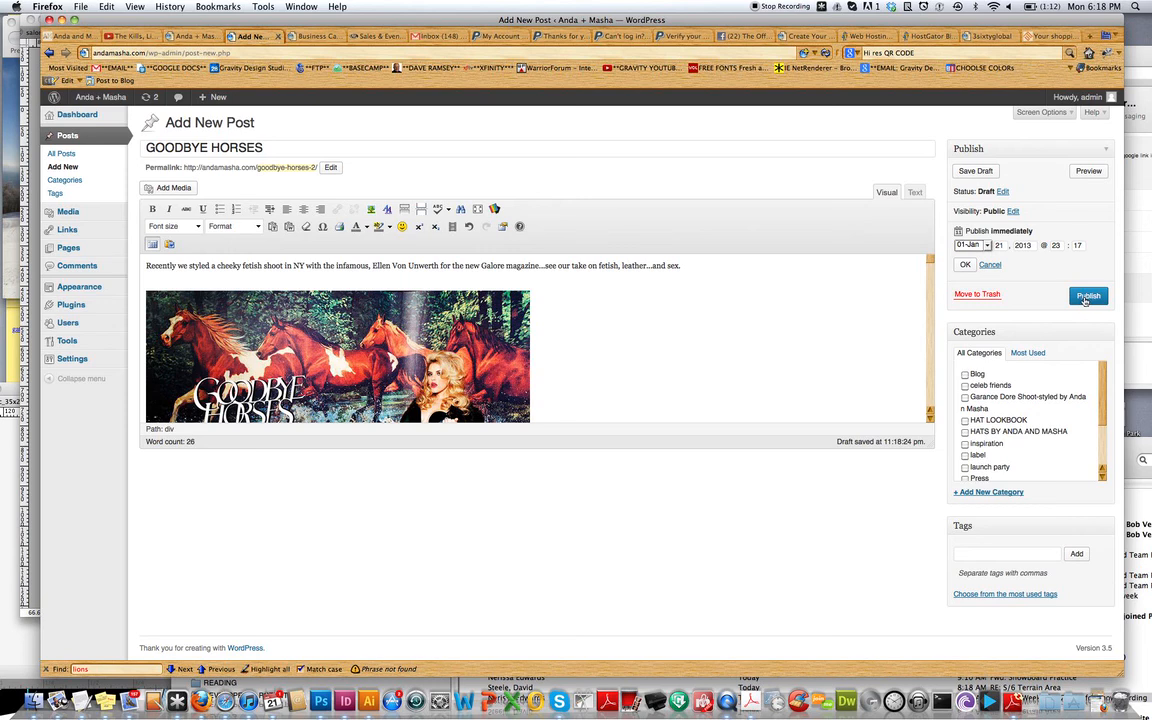
pyautogui.moveTo(912, 140)
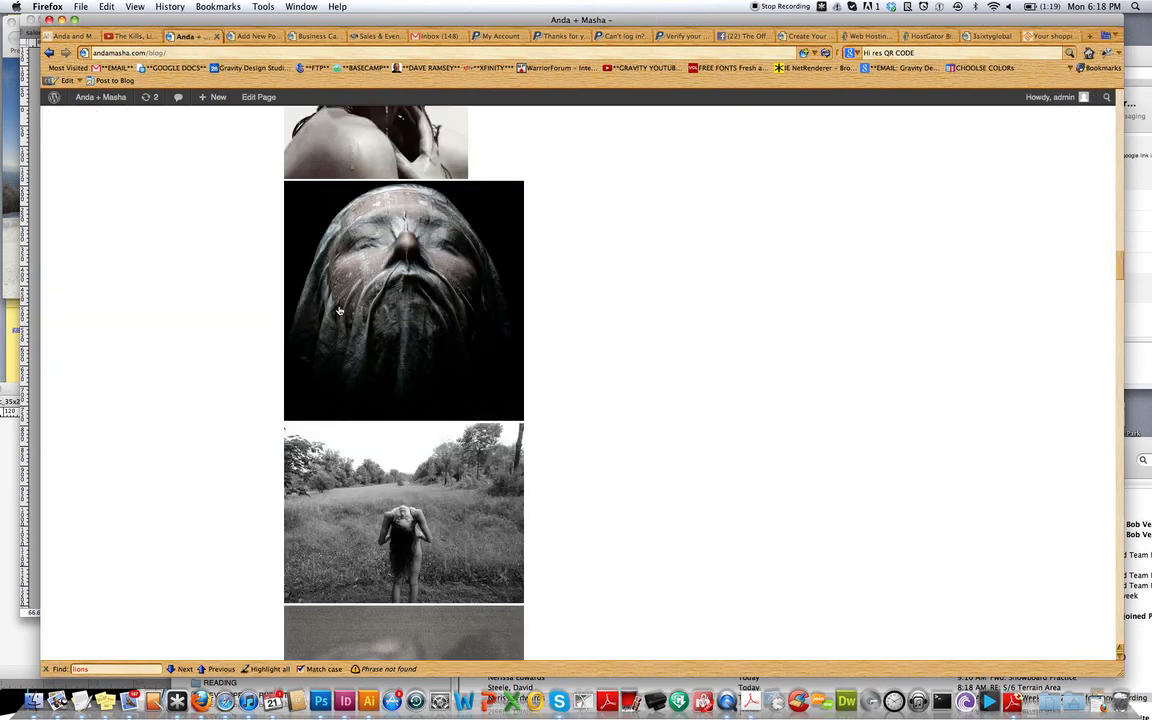
# Scroll down through the live Anda + Masha blog's image-filled posts.
pyautogui.scroll(-3)
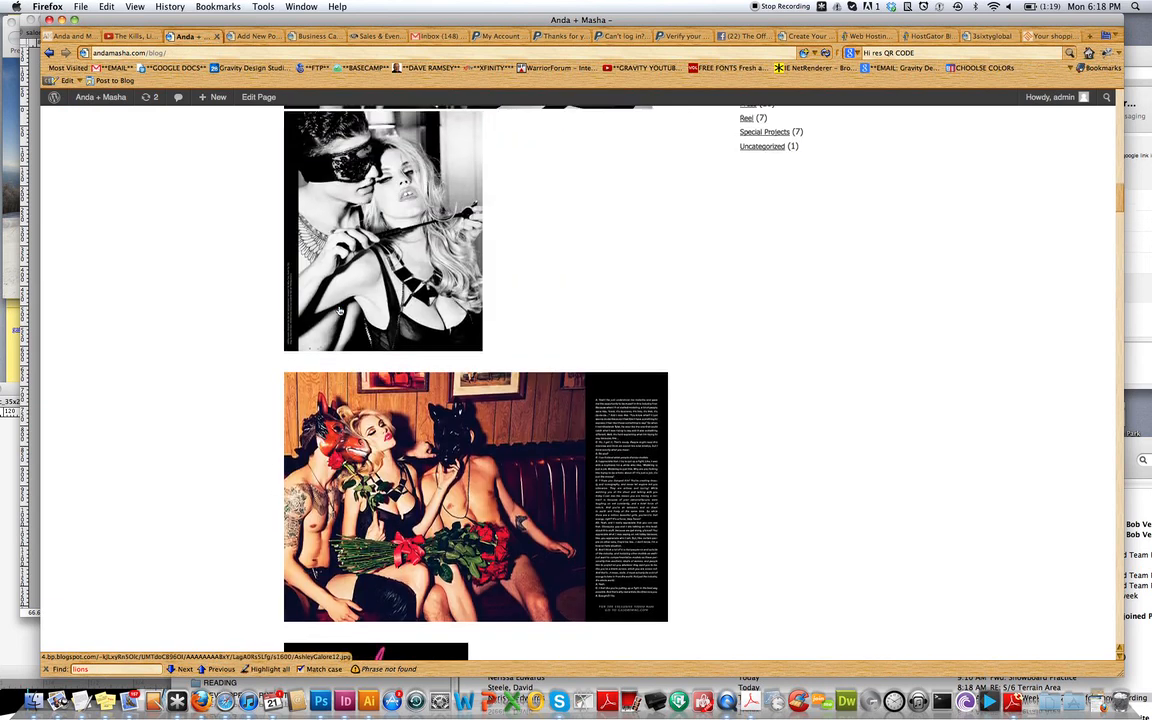